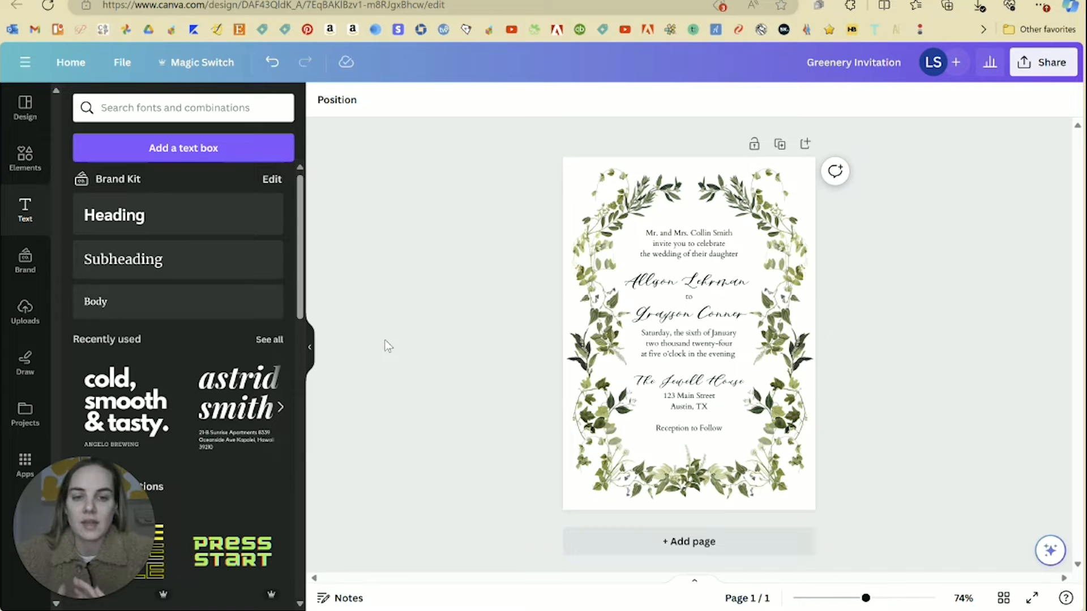
Inspect the leafy background artwork and the bride's and groom's name text elements
click(689, 243)
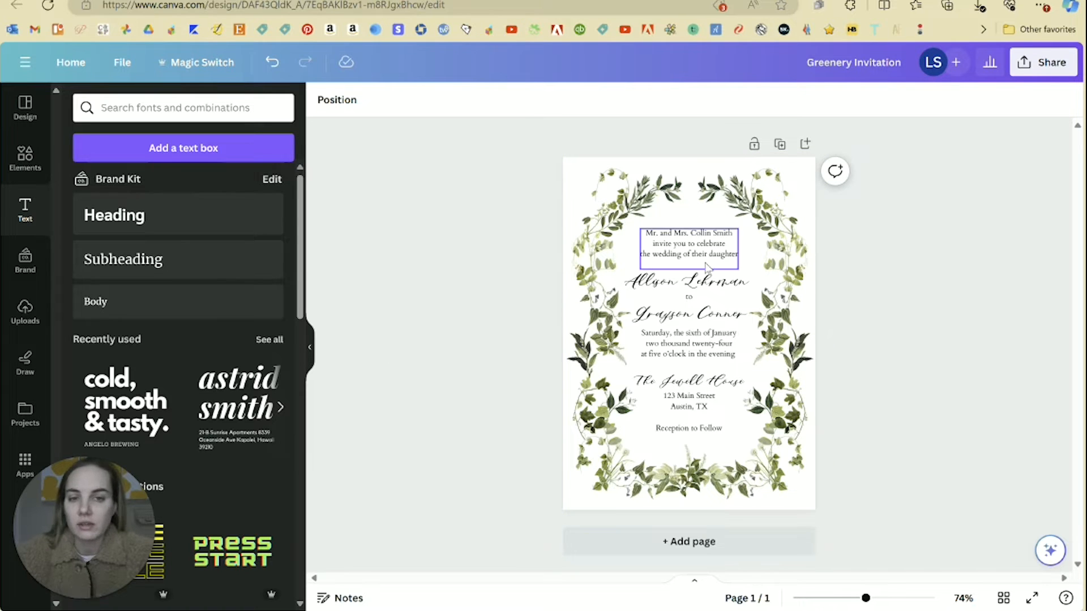
click(889, 281)
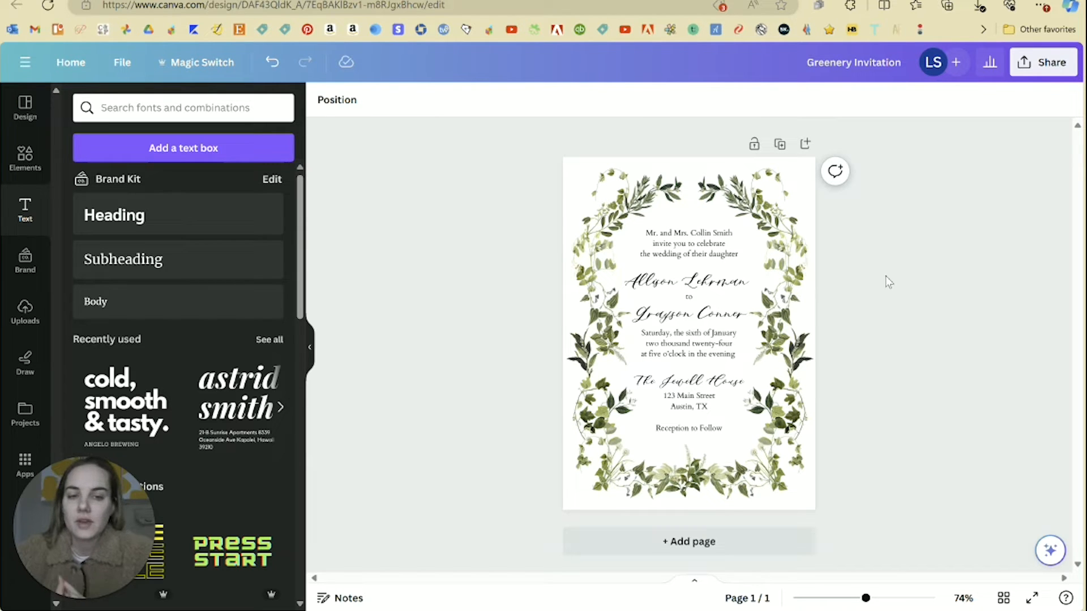
click(688, 243)
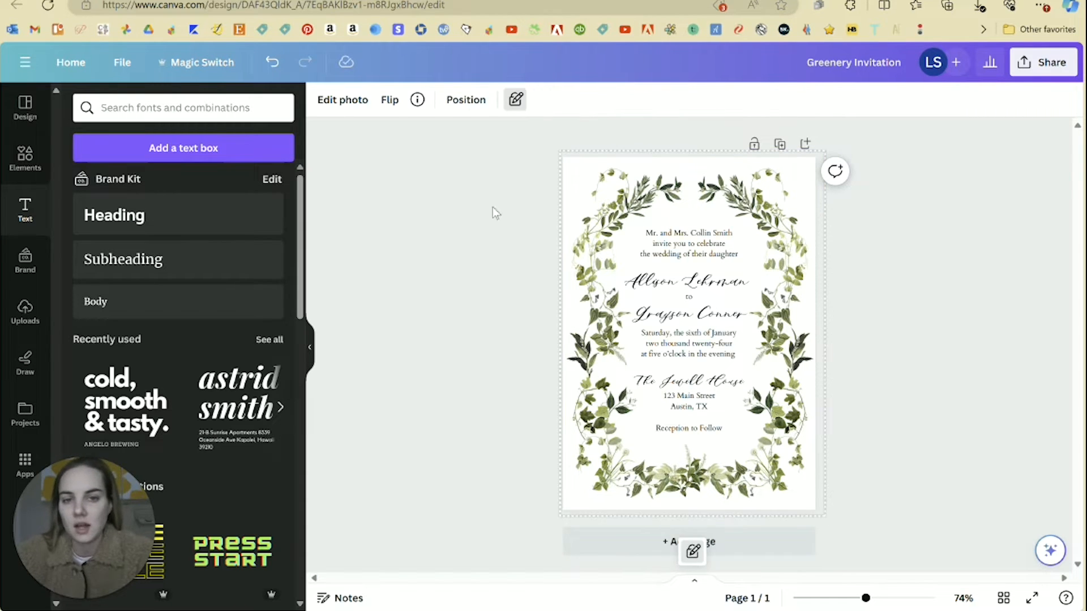
click(471, 240)
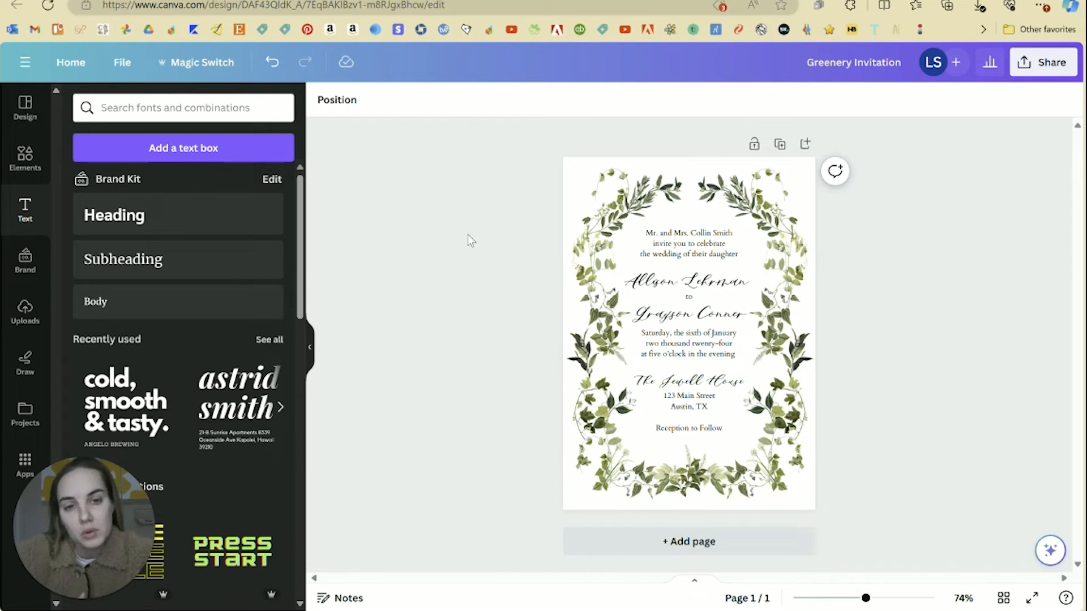
click(688, 243)
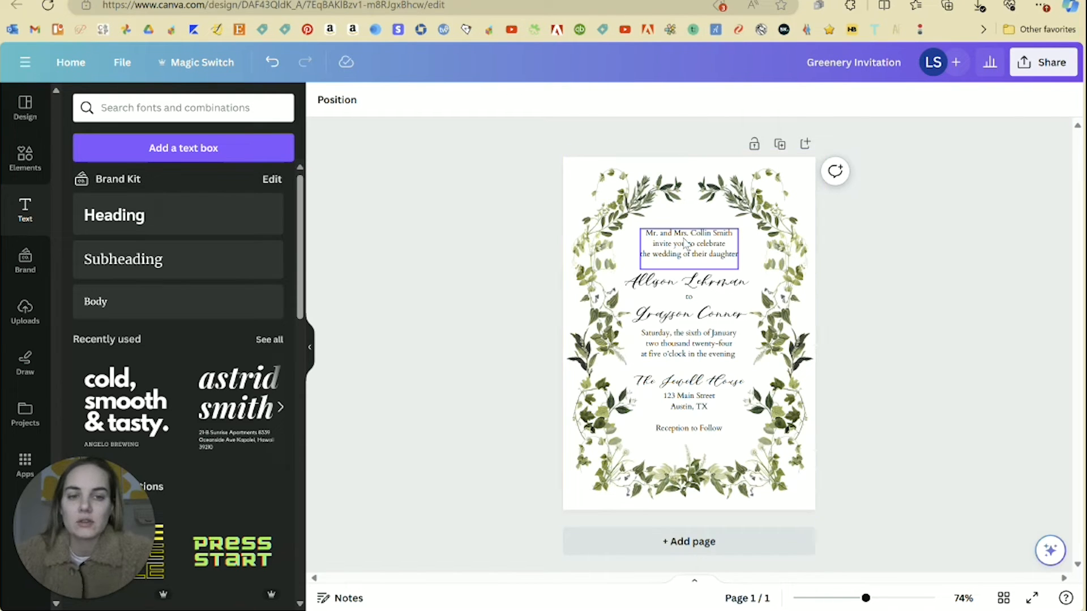
click(688, 281)
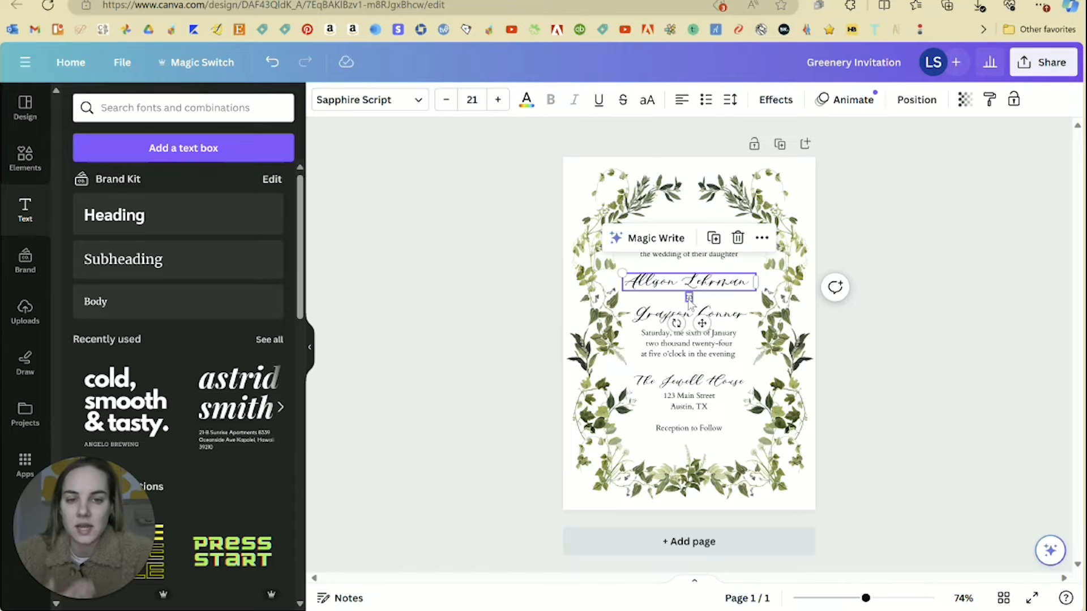
click(687, 313)
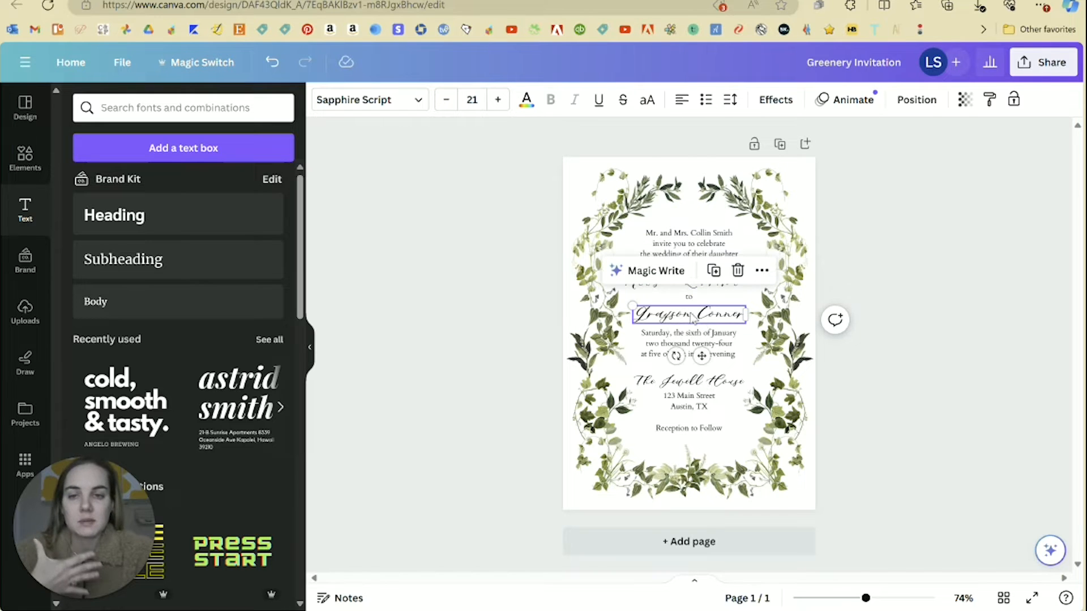
click(688, 344)
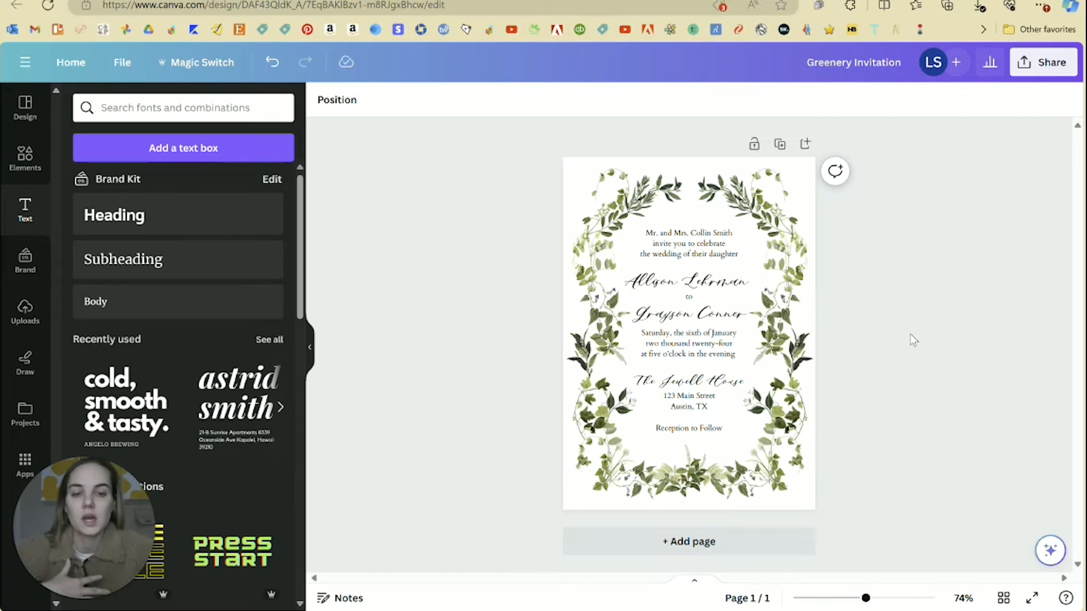
click(688, 343)
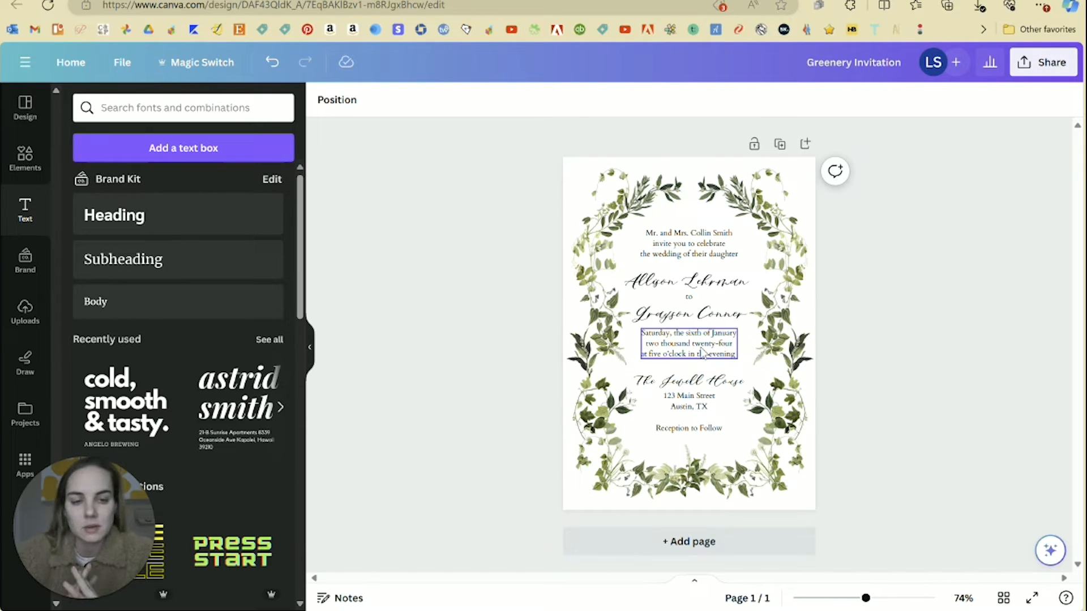
Check the fonts used by the parents' invitation lines and the bride's name
click(837, 348)
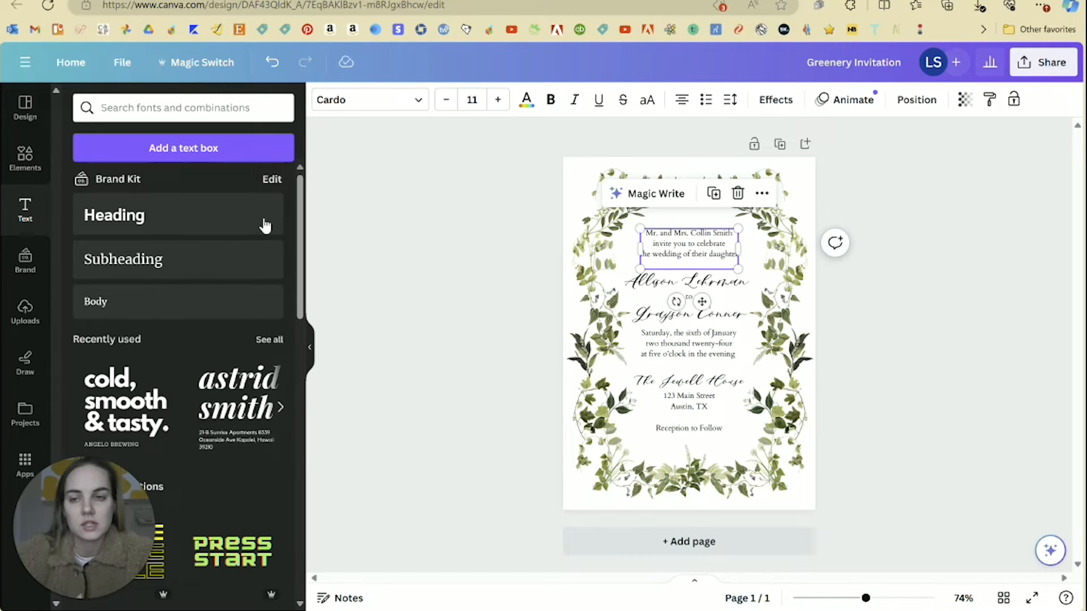
click(370, 99)
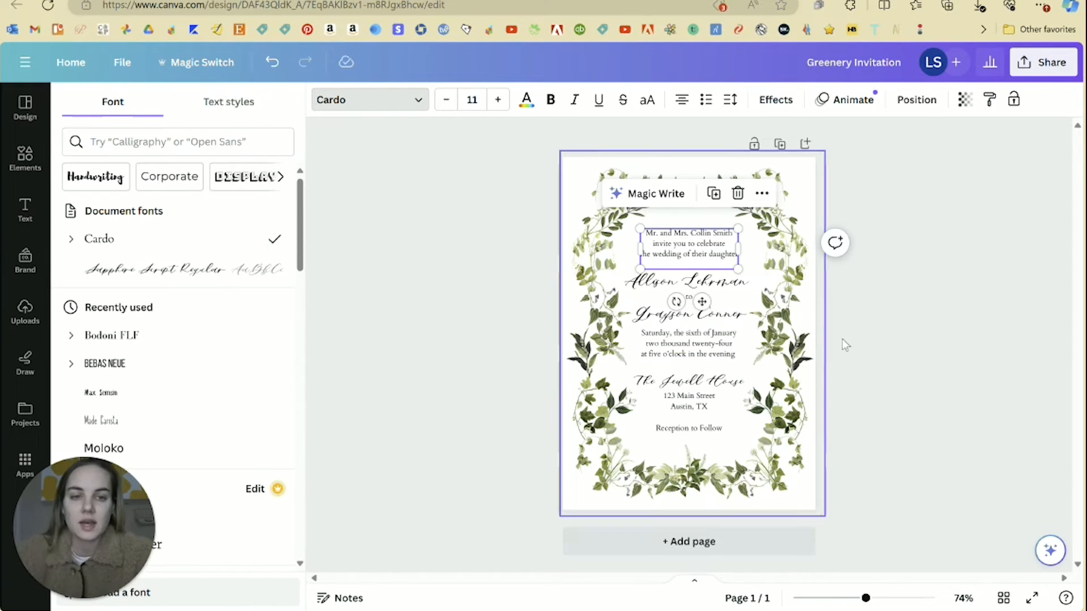
click(689, 282)
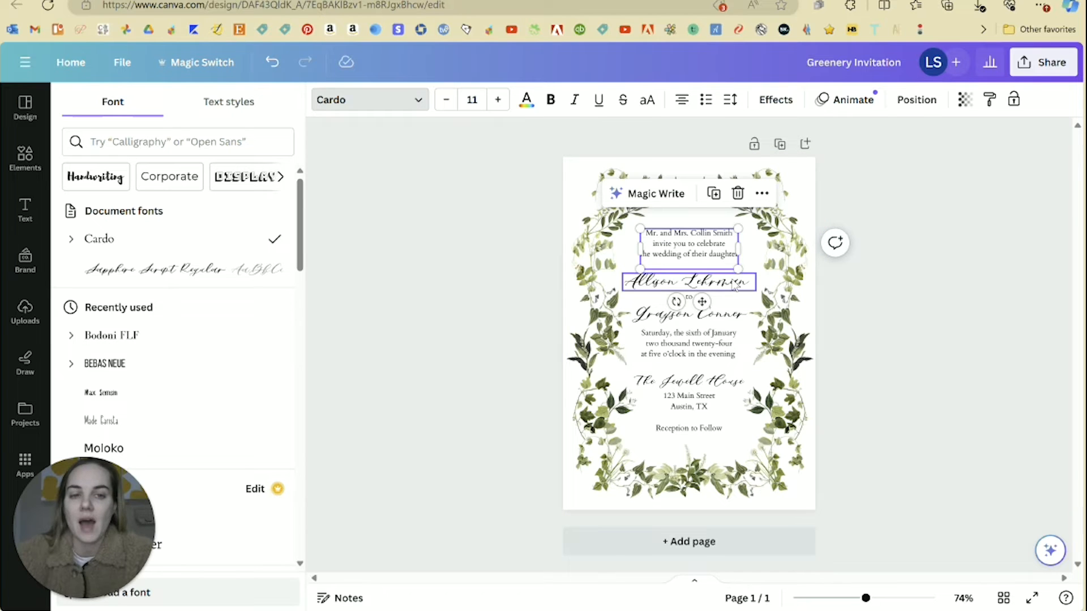
click(185, 269)
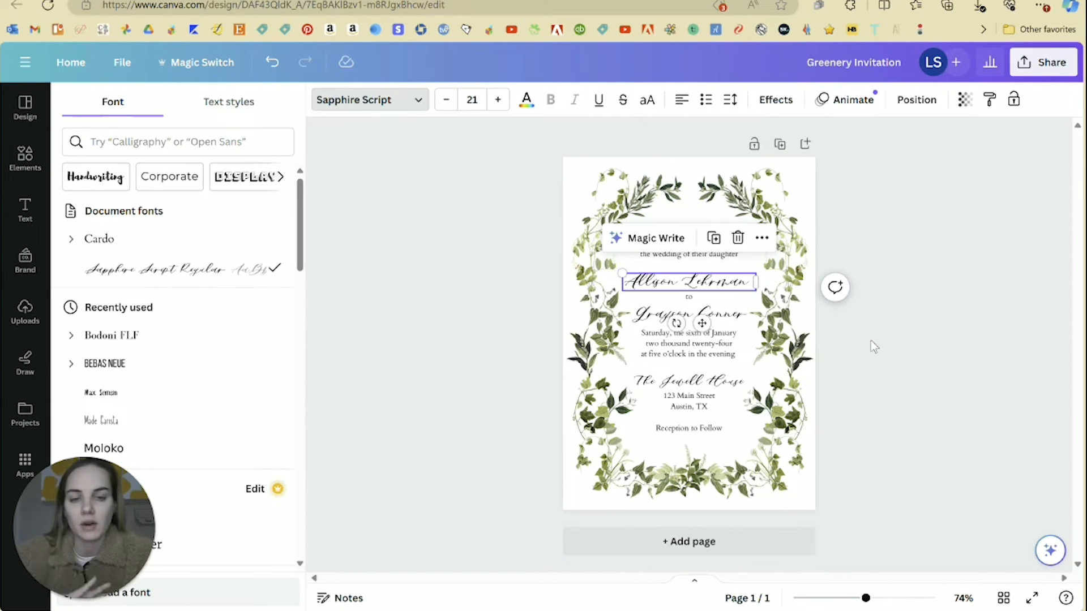
click(24, 210)
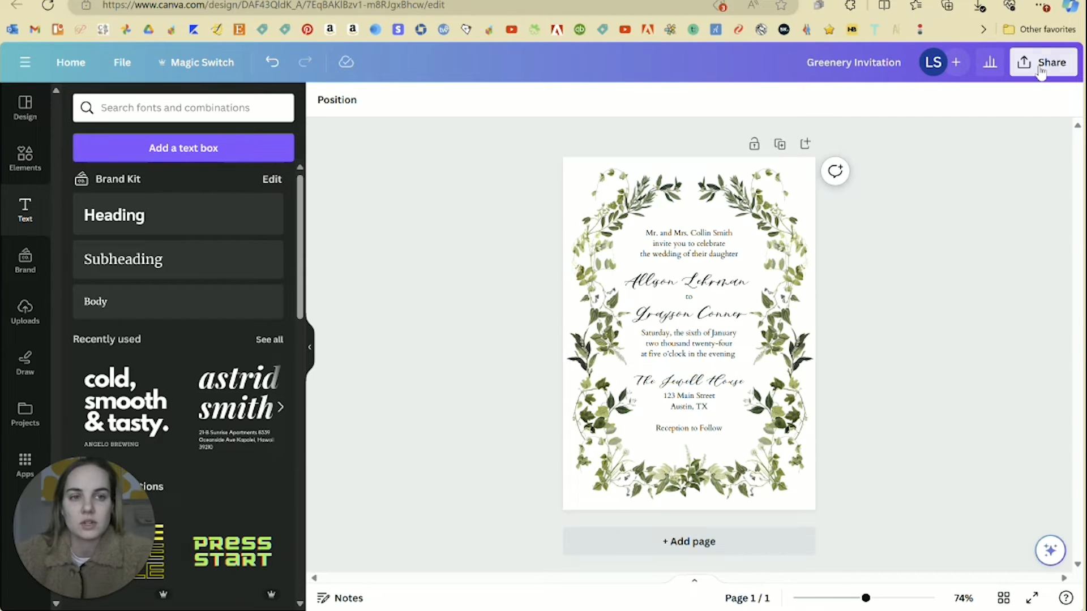
Copy the design's live template link from the sharing and publishing options
click(1046, 62)
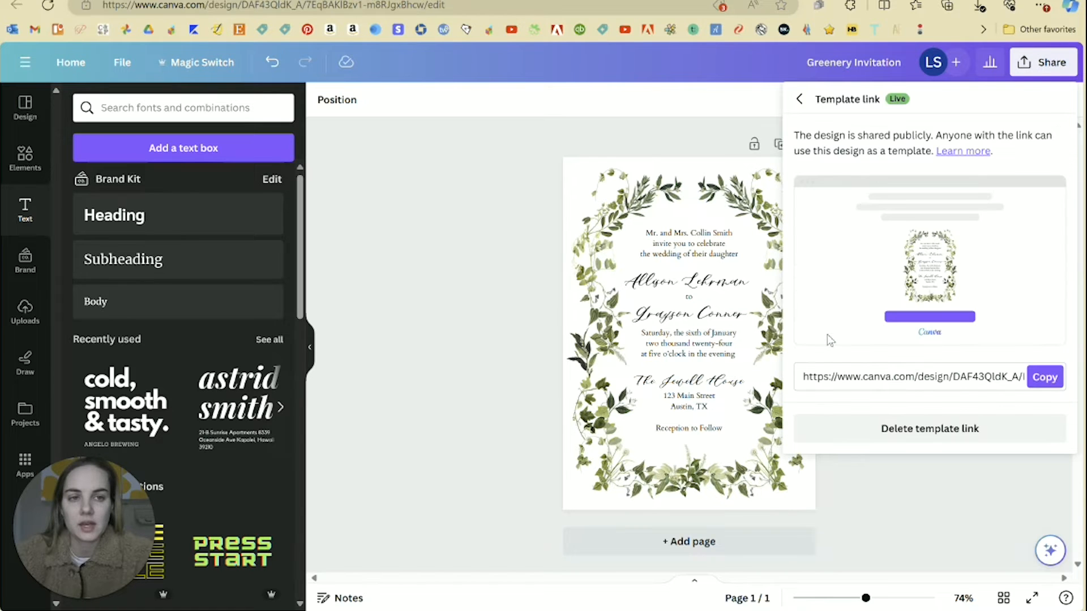
click(800, 98)
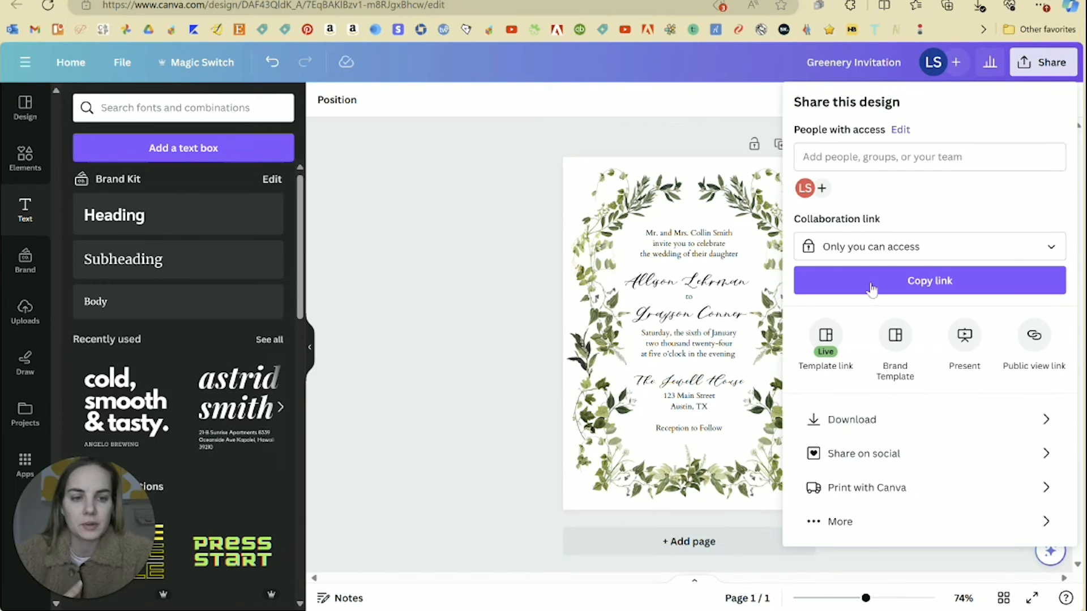
click(839, 521)
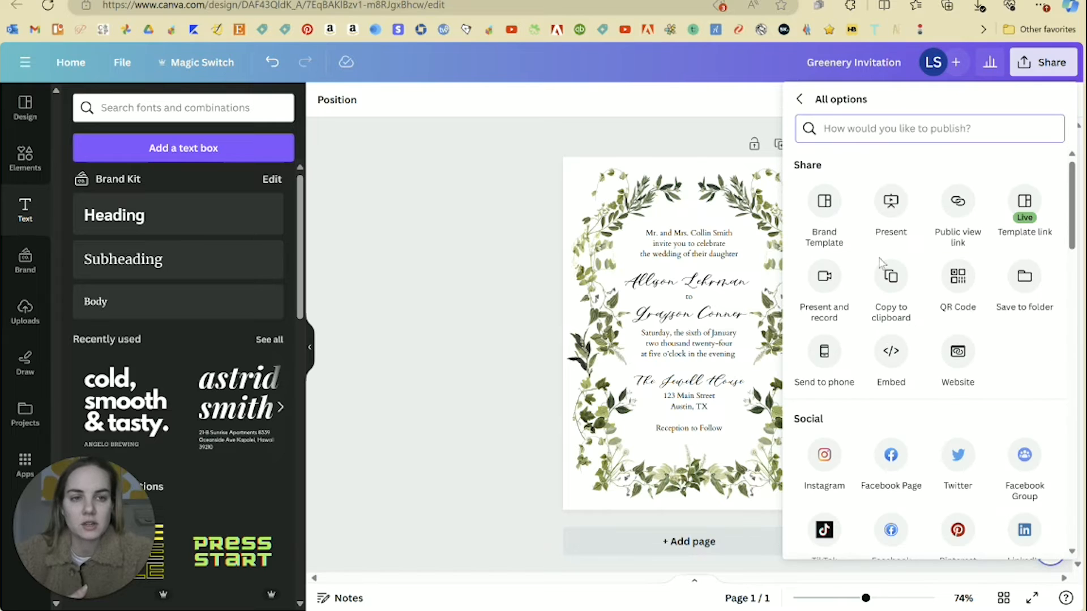
text(templ)
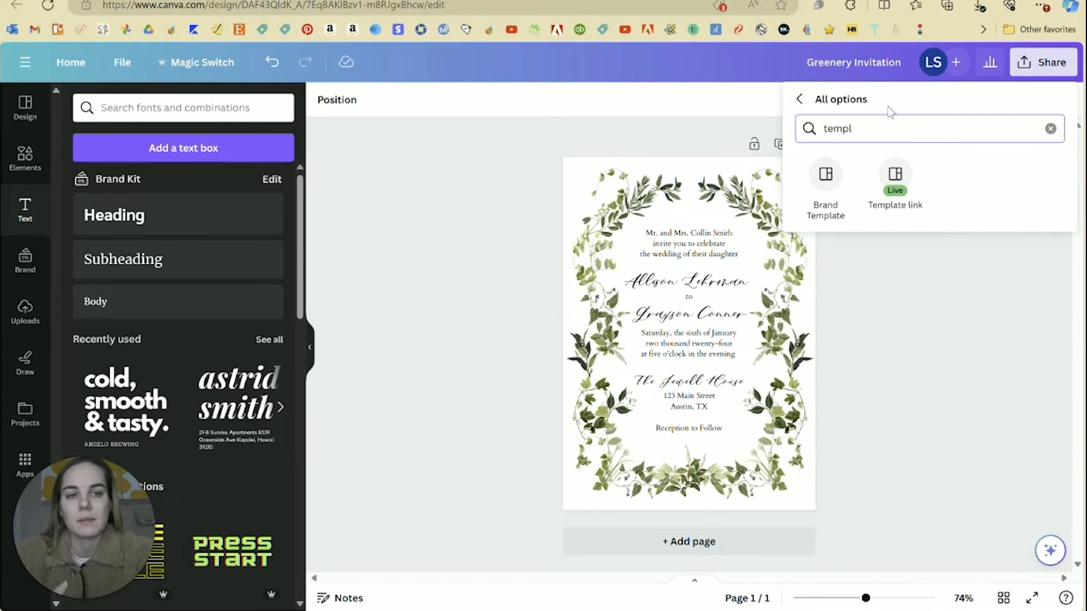
click(895, 183)
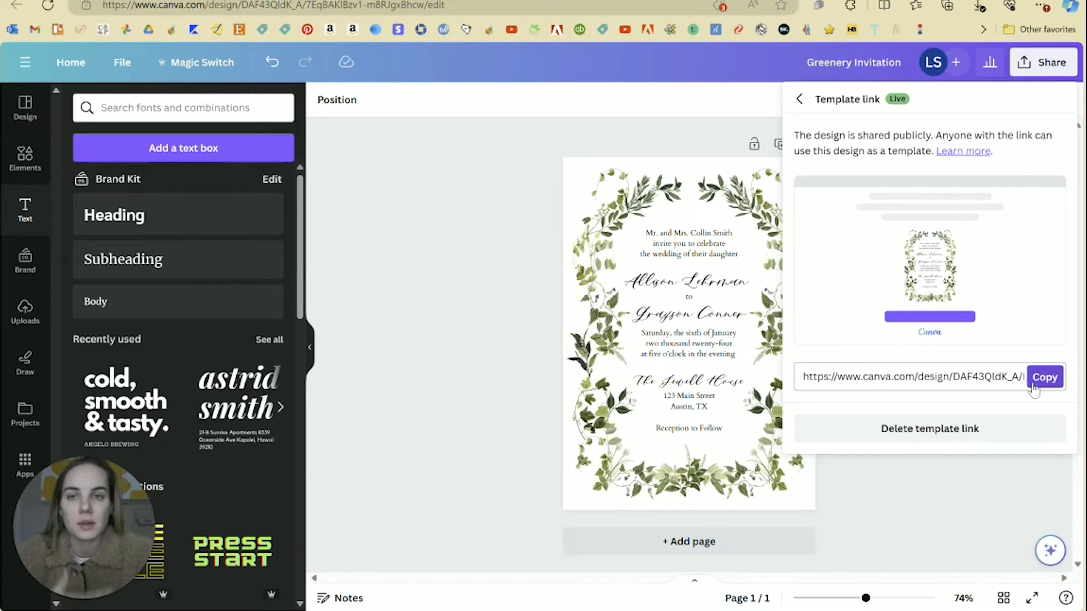
click(1043, 377)
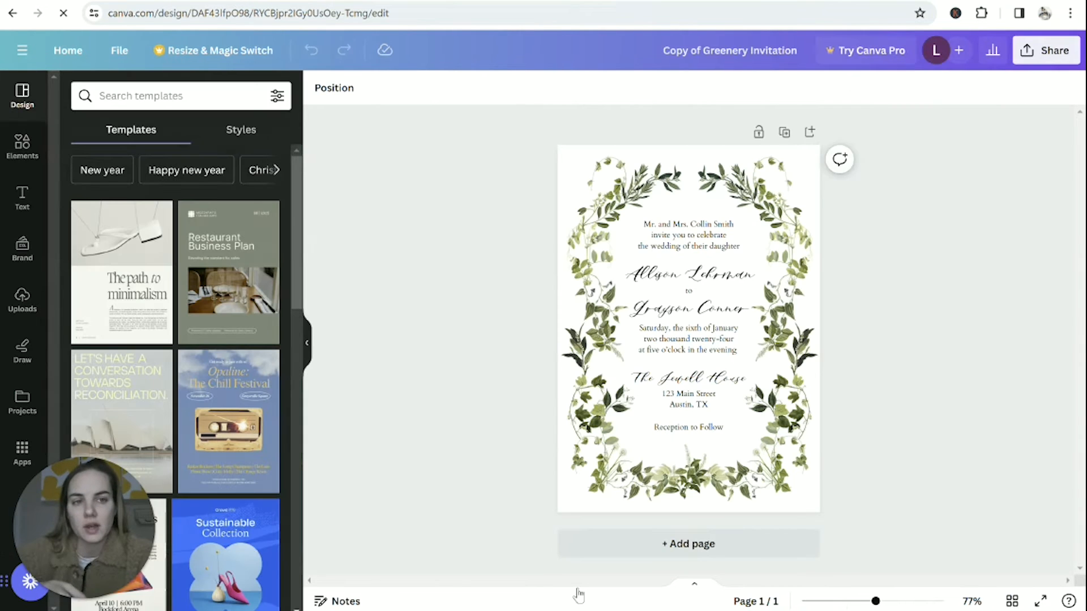
Change 'Reception to Follow' from Cardo to Sapphire Script, then return to the original design
click(1046, 50)
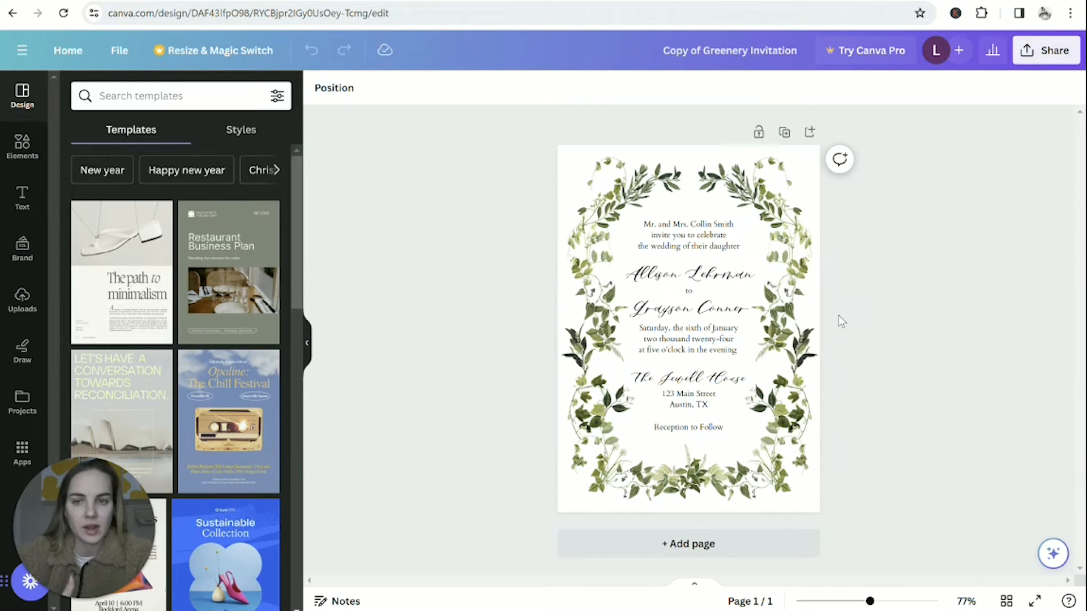
click(712, 294)
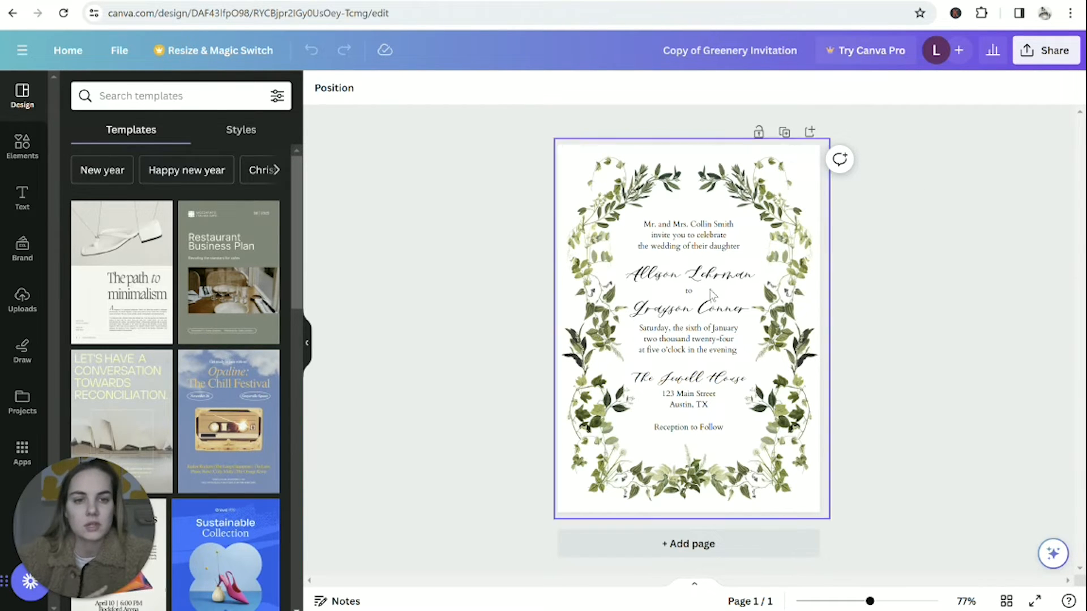
click(686, 274)
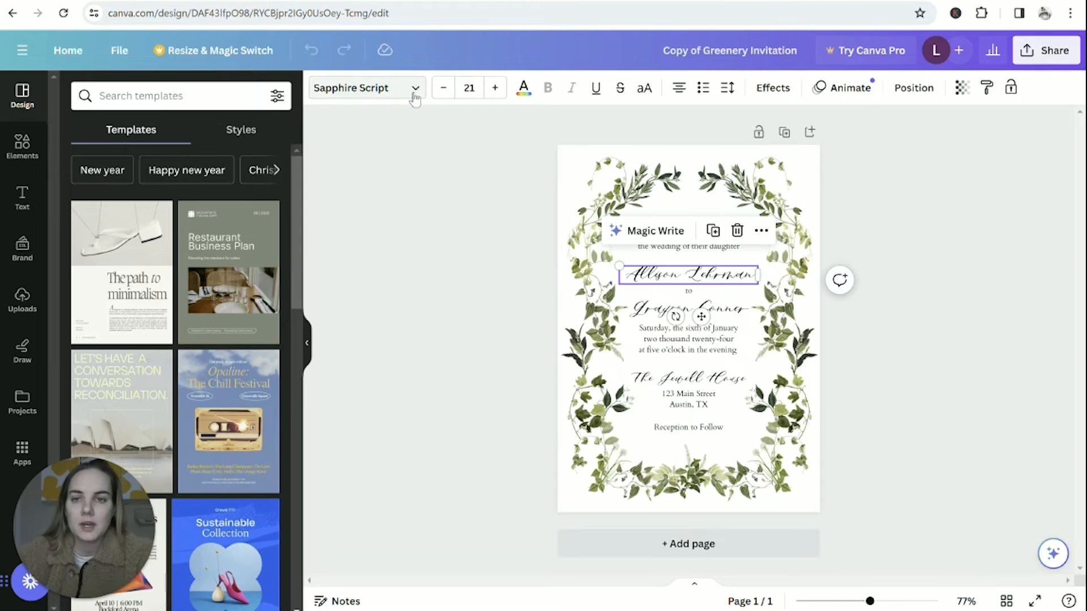
click(363, 87)
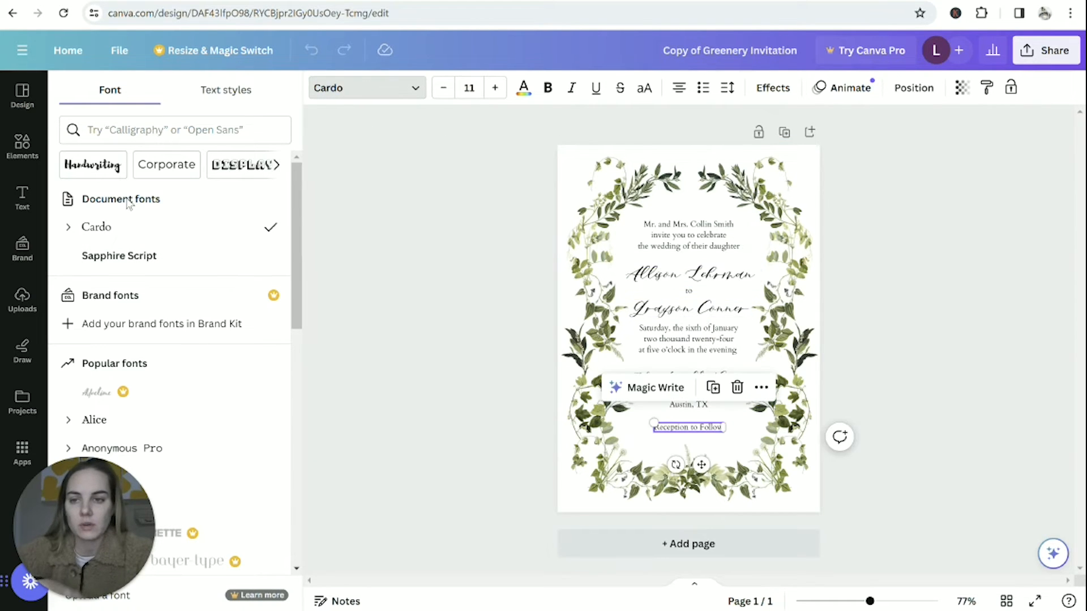
click(118, 256)
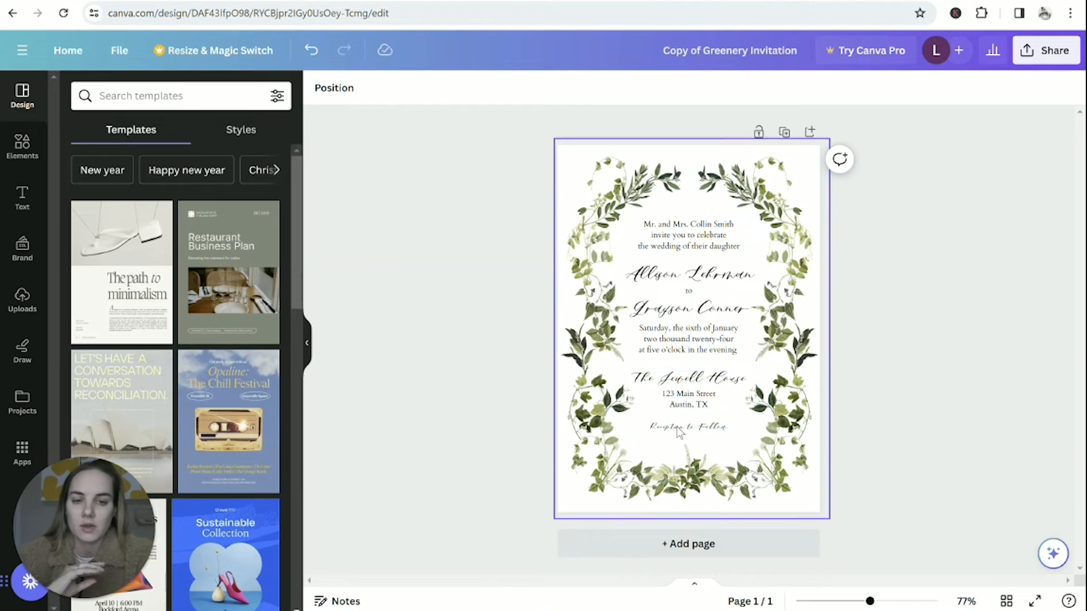
click(688, 427)
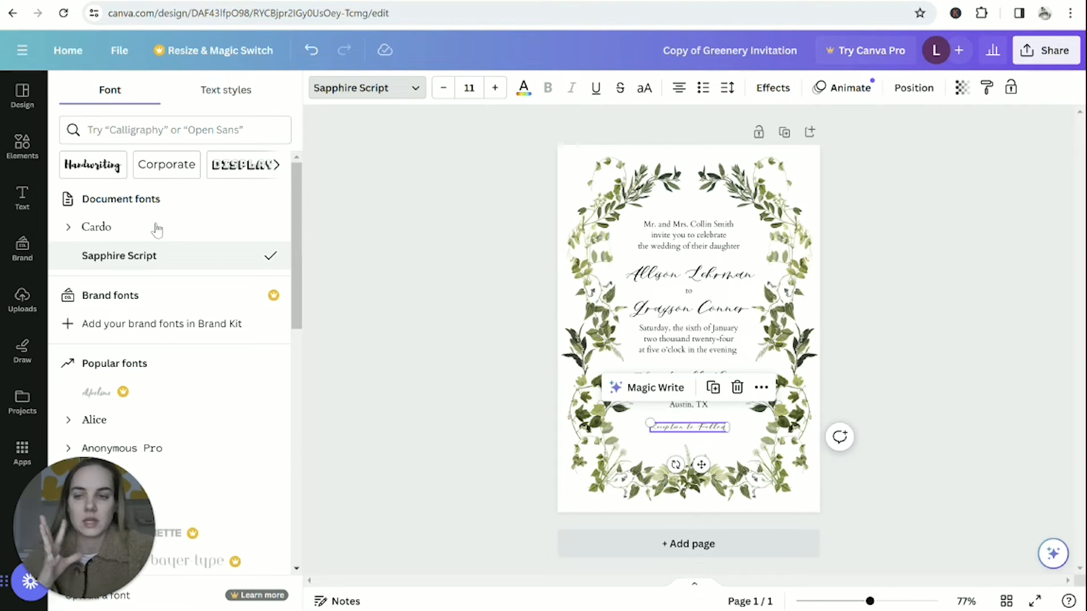
mouse_move(485, 354)
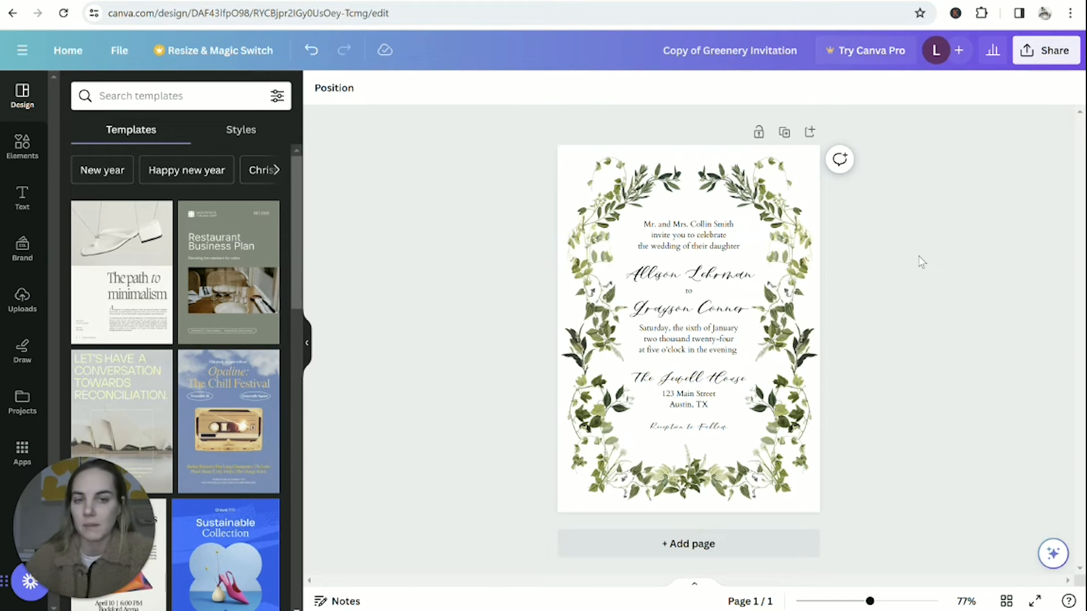
click(686, 274)
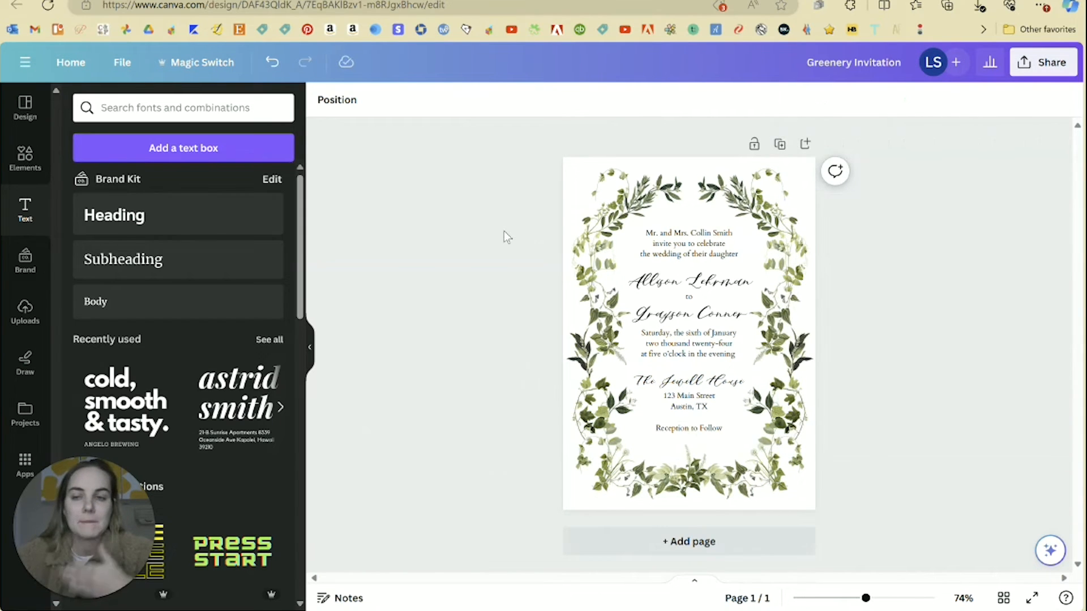
Add a second page to the invitation and bring up the delivery-sheet PDF tab
click(688, 249)
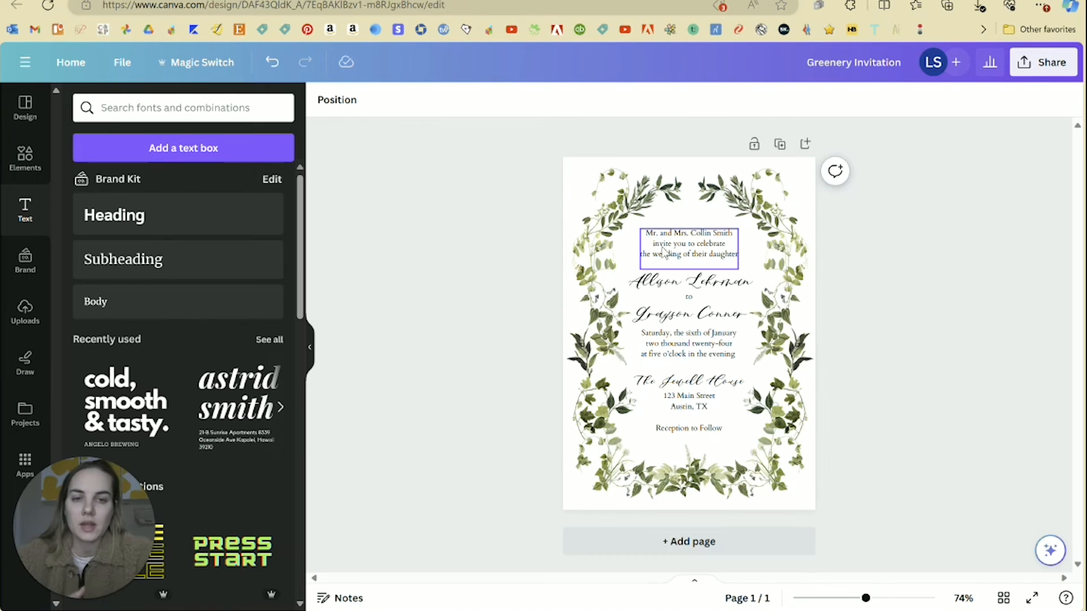
click(689, 282)
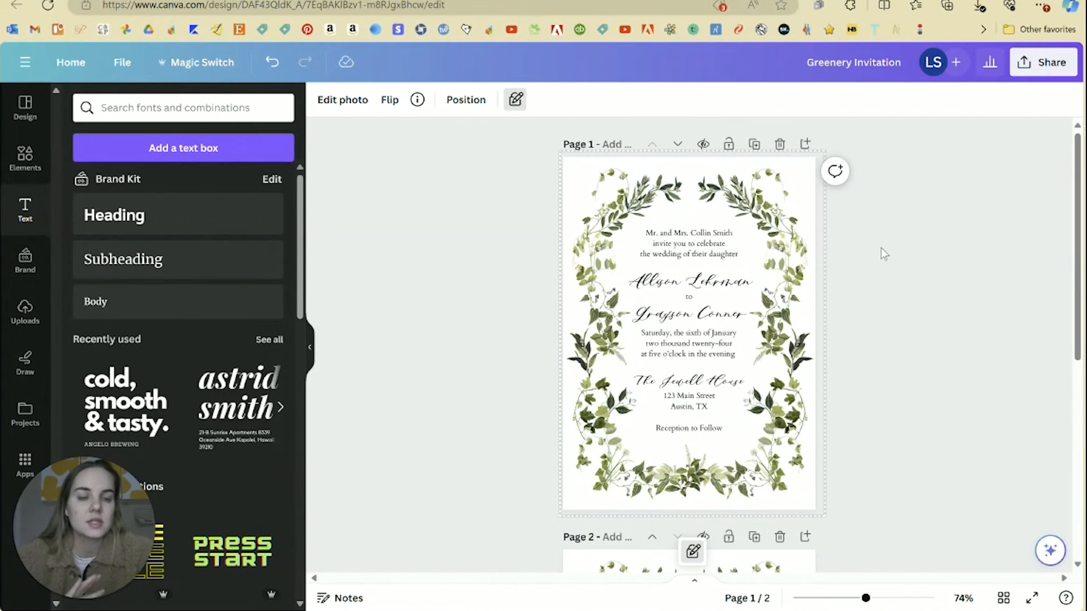
click(884, 253)
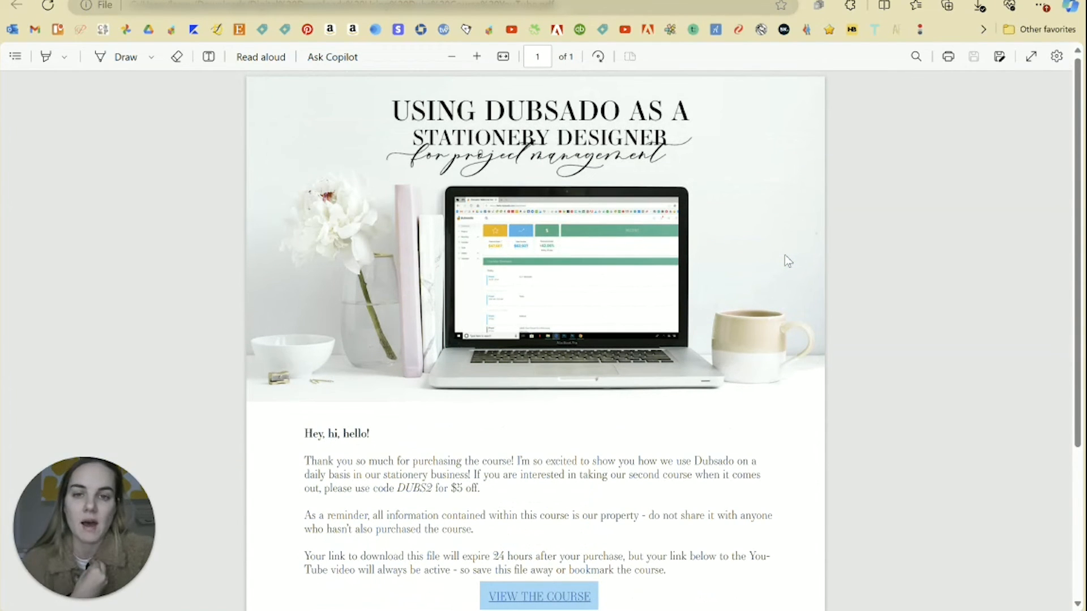
Scroll the Dubsado course PDF to its link and resources, then reopen Canva's Share options
scroll(down, 3)
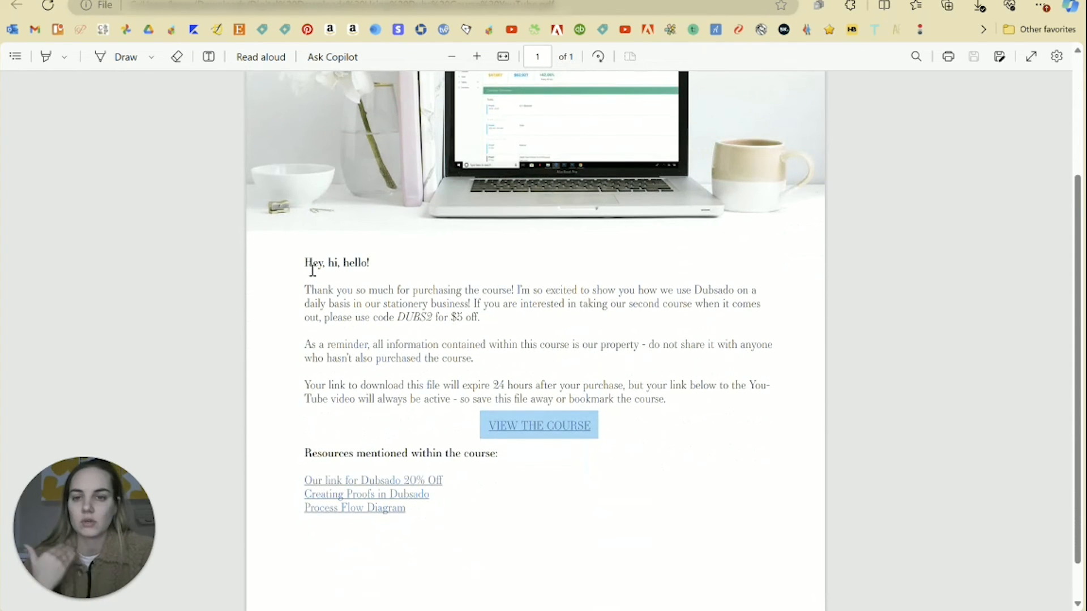
scroll(down, 3)
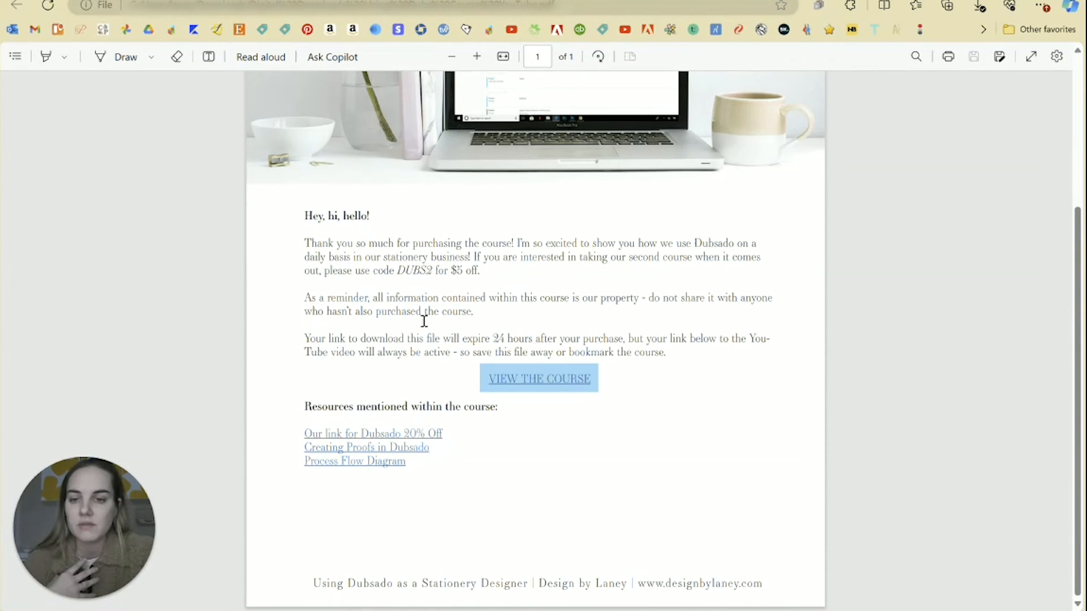
mouse_move(395, 521)
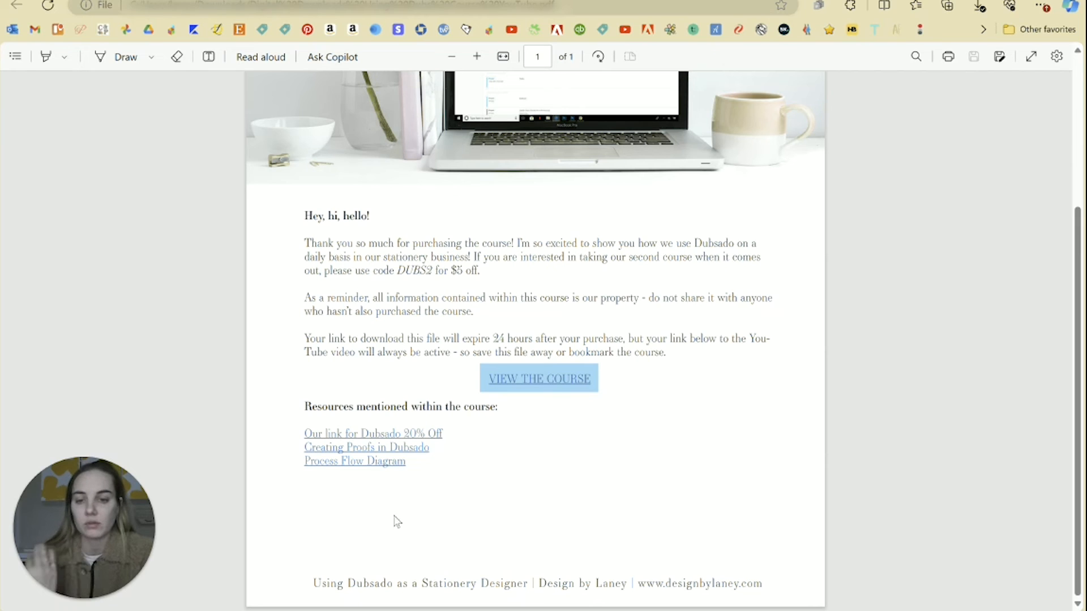
scroll(down, 3)
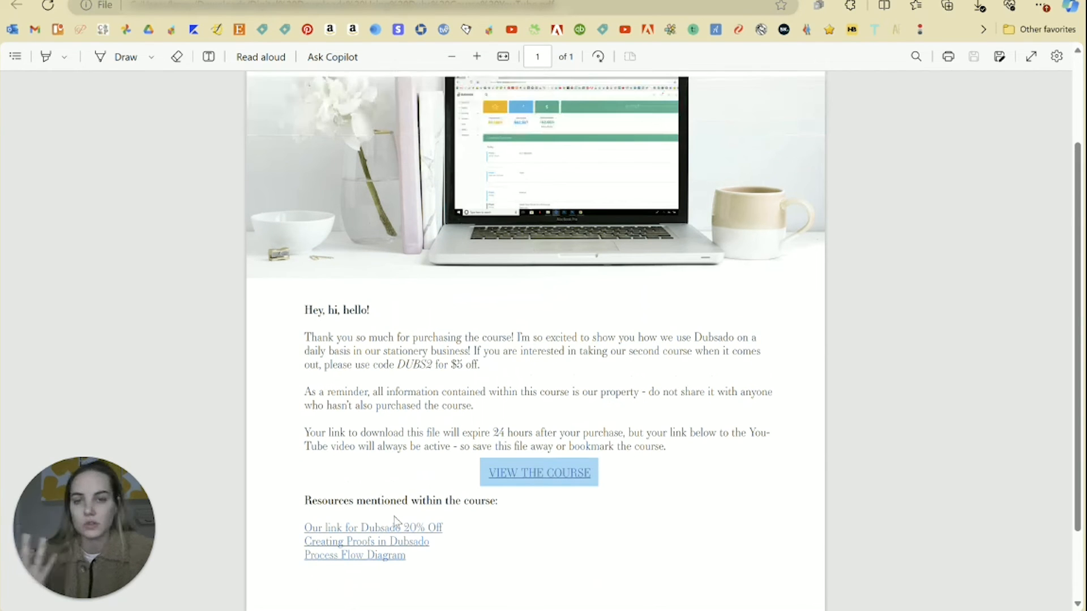
scroll(down, 3)
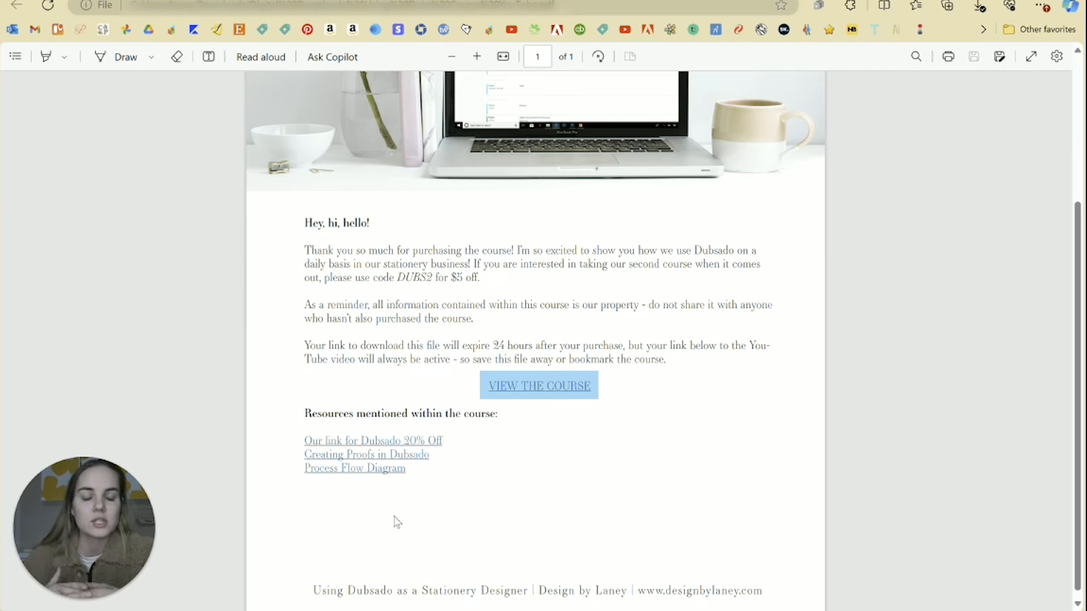
mouse_move(568, 395)
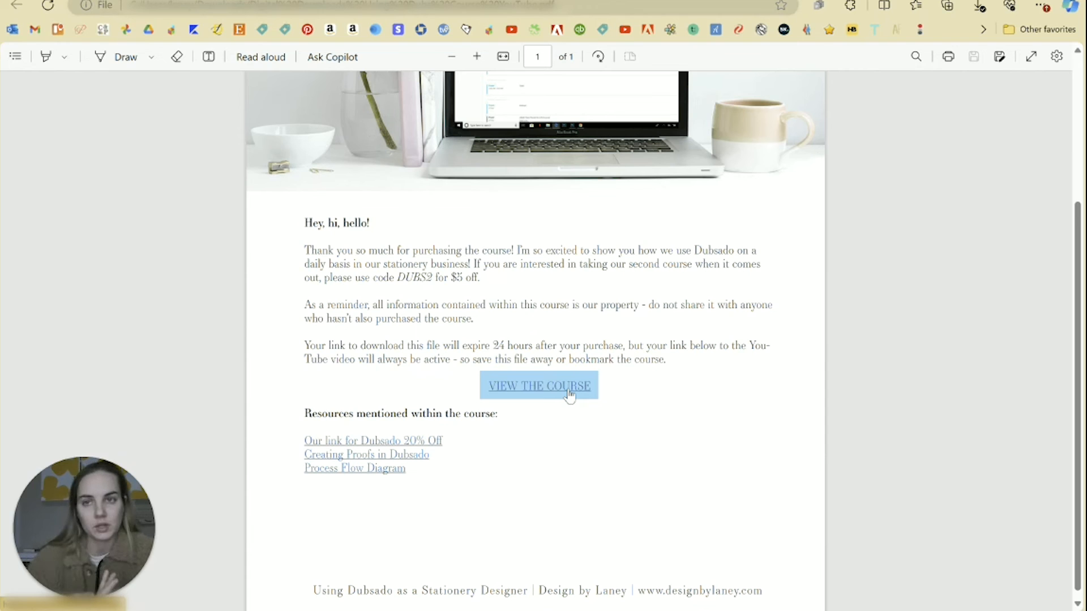
mouse_move(266, 95)
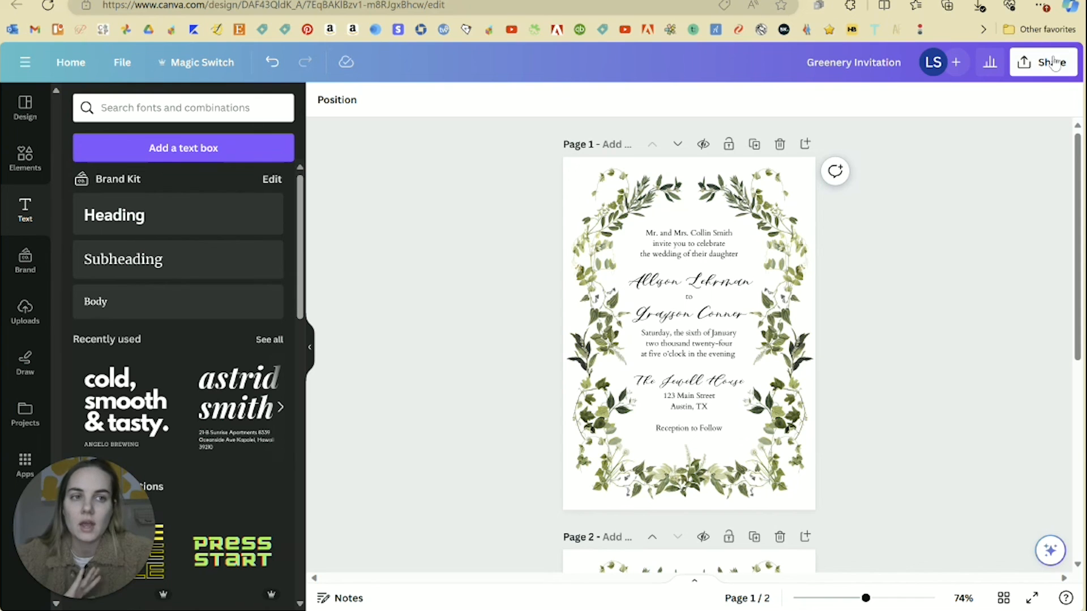
click(1049, 63)
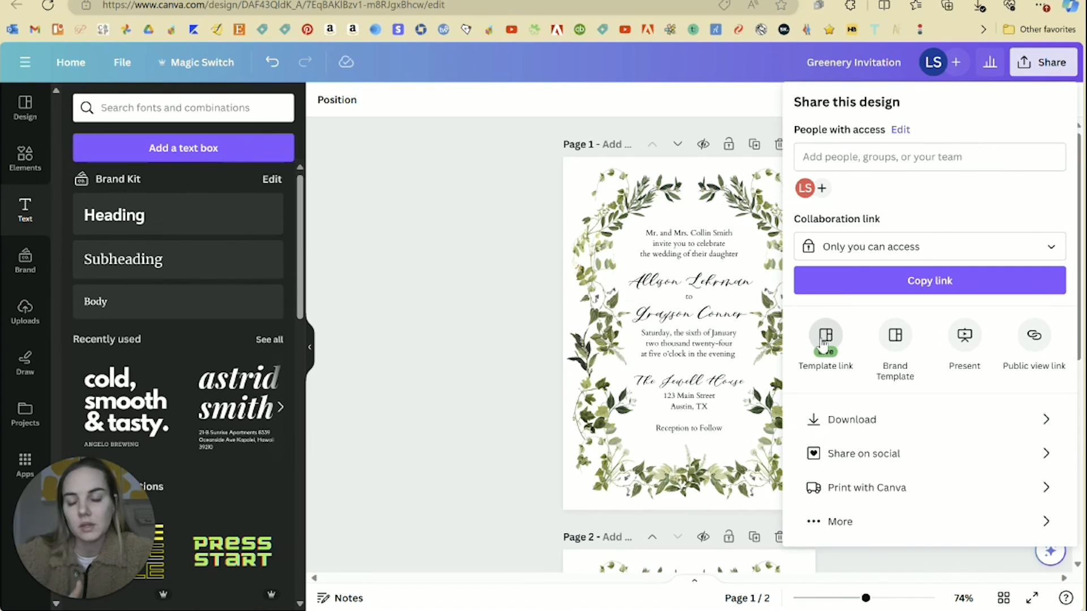